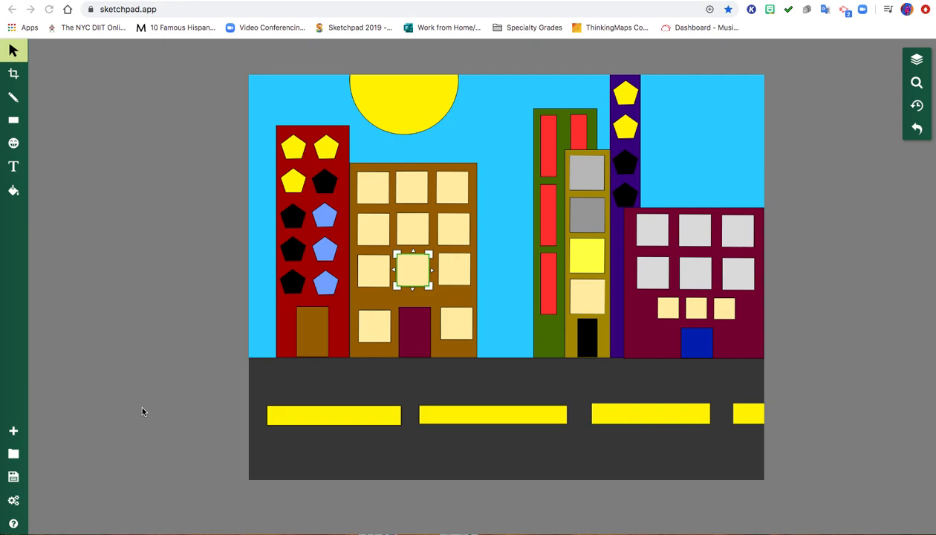
mouse_move(303, 393)
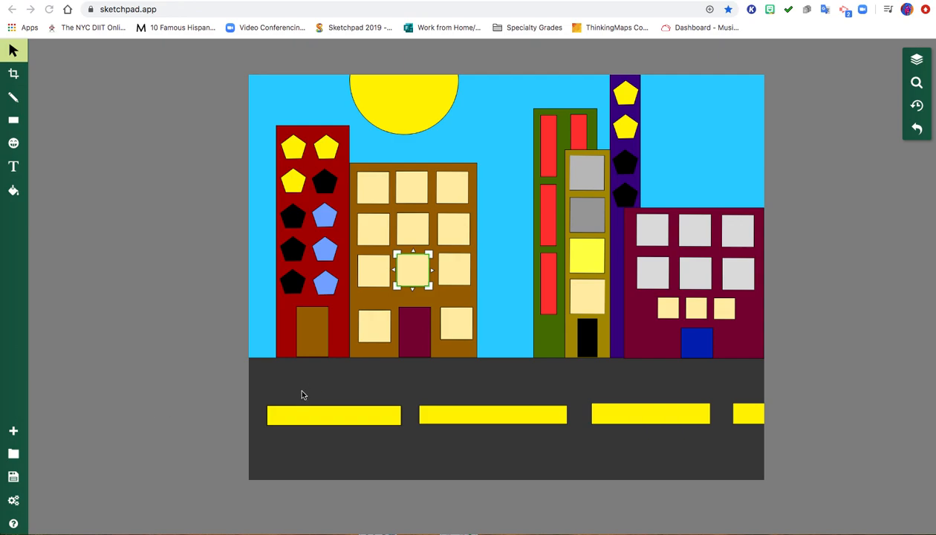
mouse_move(314, 383)
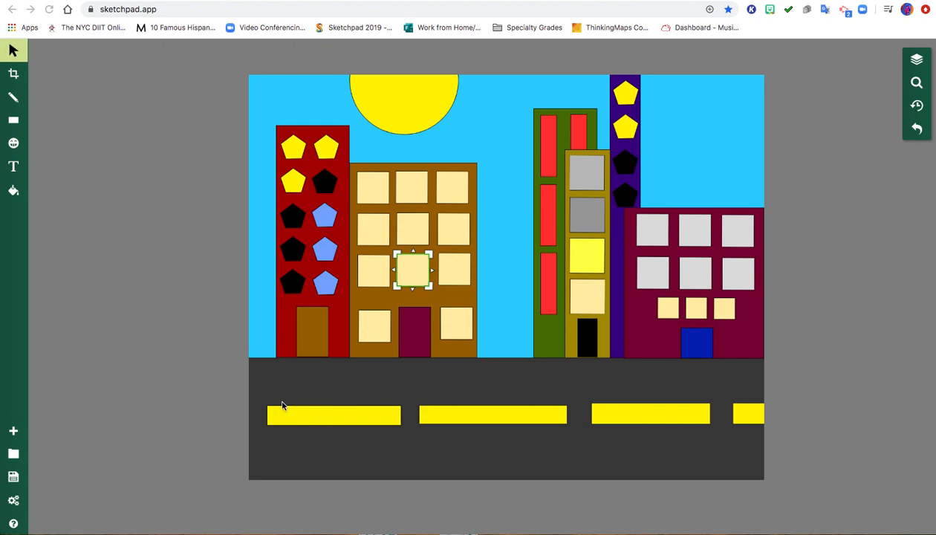
mouse_move(428, 225)
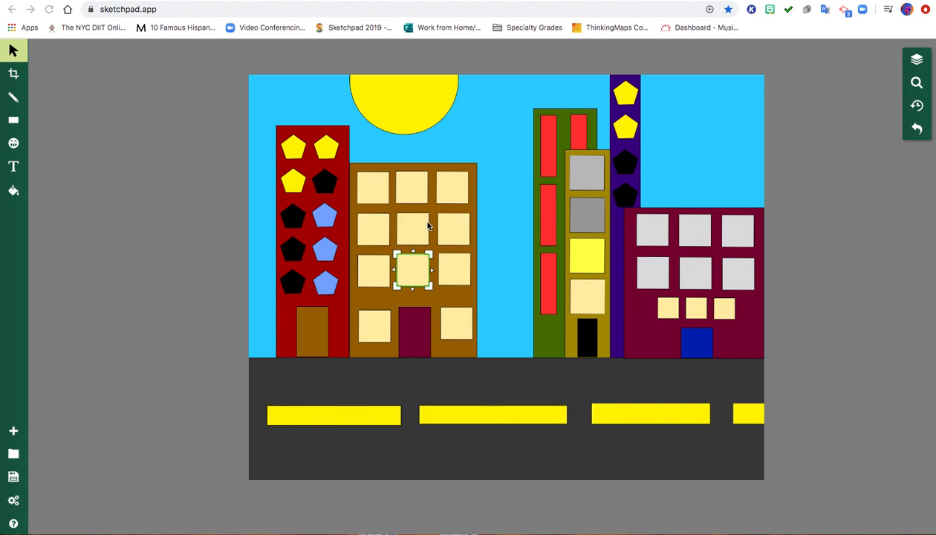
mouse_move(476, 92)
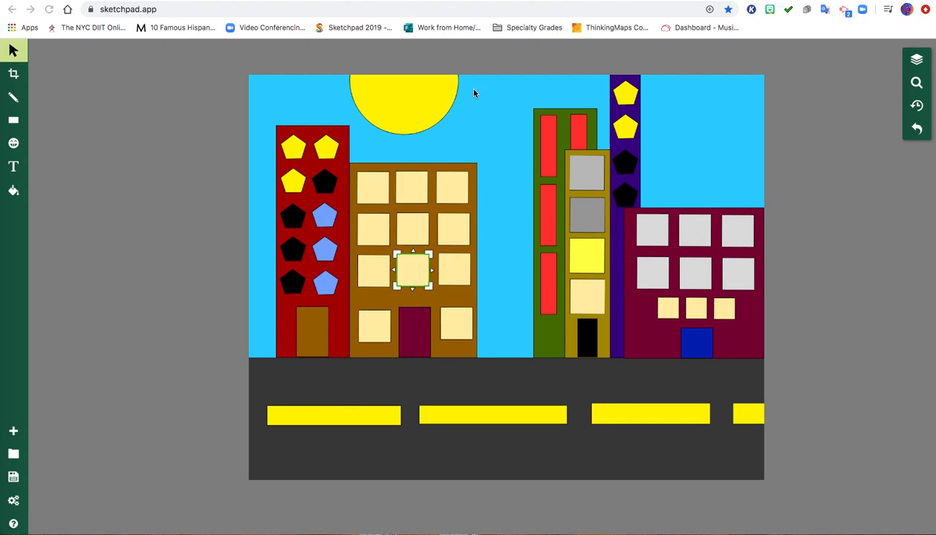
mouse_move(7, 169)
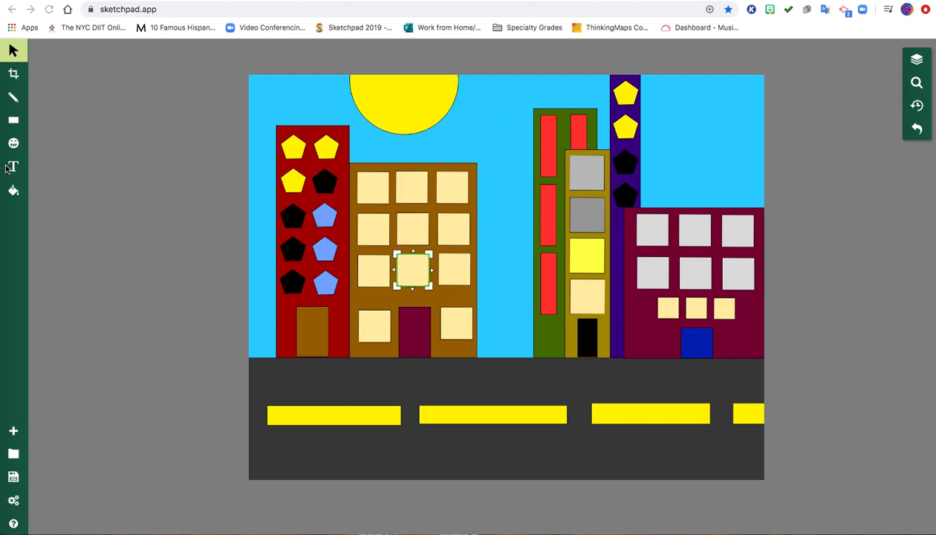
mouse_move(12, 142)
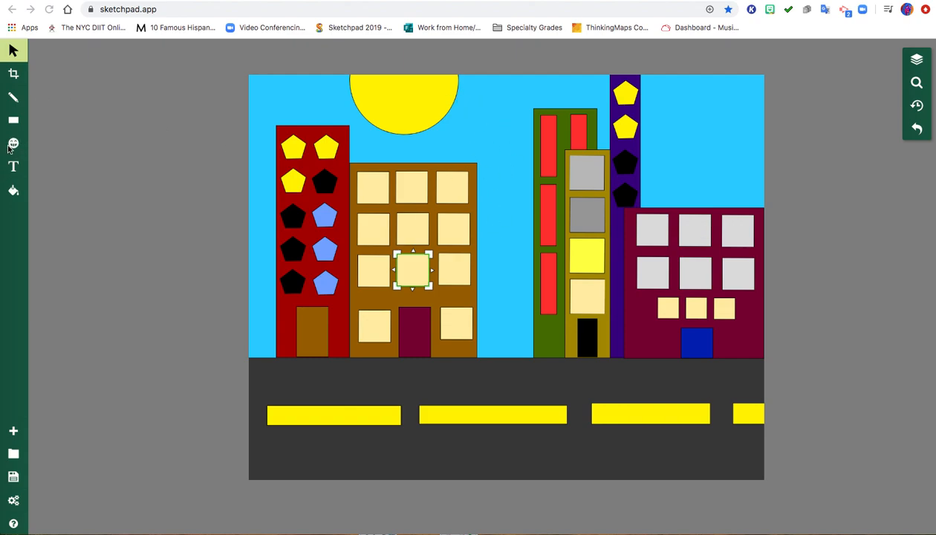
Step: Search the clip art library for "car" and pick the police car graphic
click(14, 143)
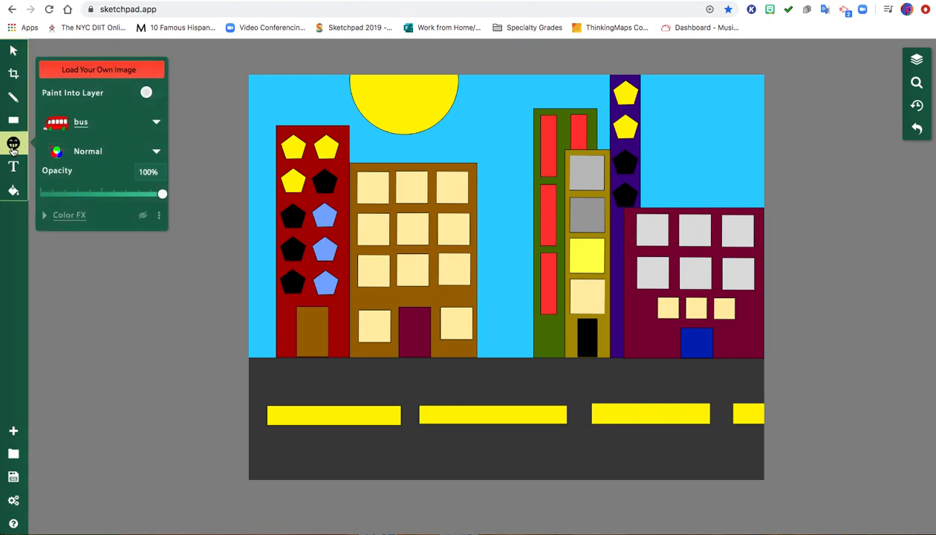
click(12, 142)
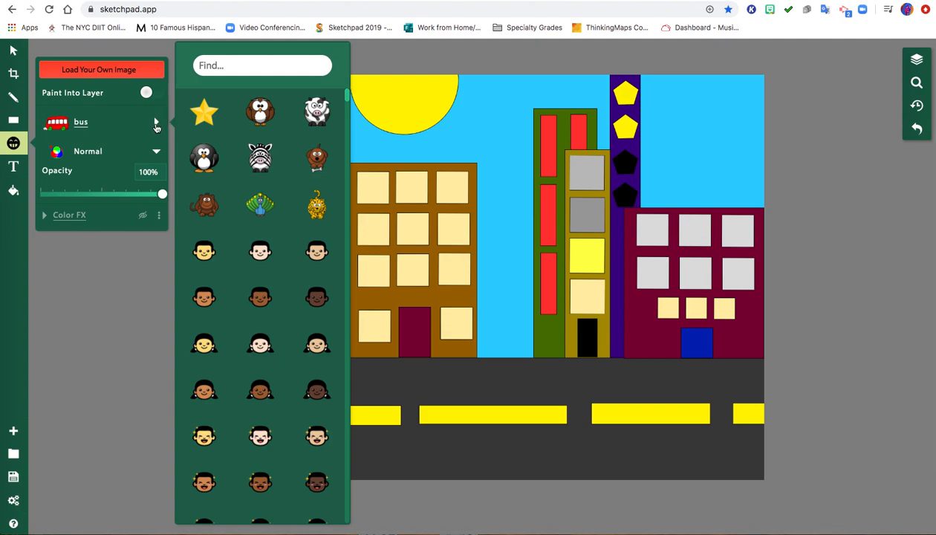
click(262, 65)
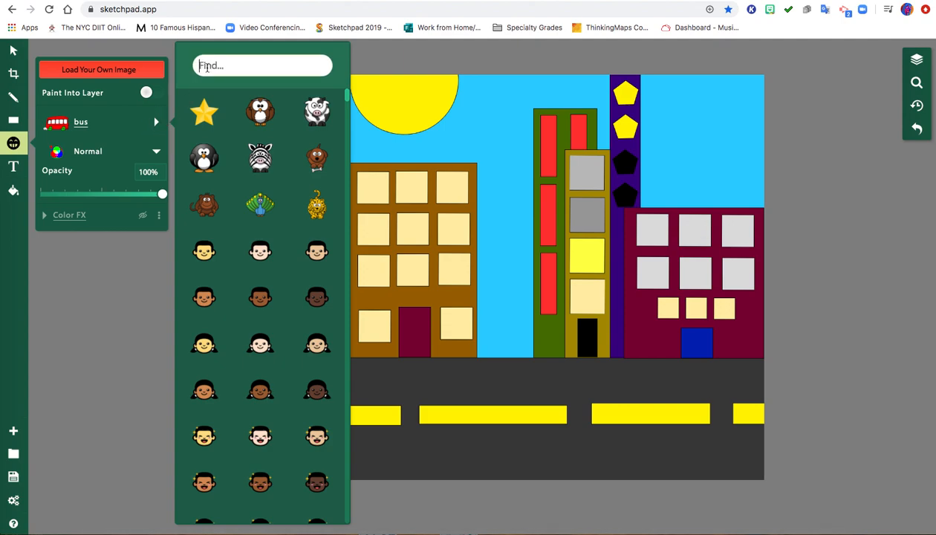
text(car)
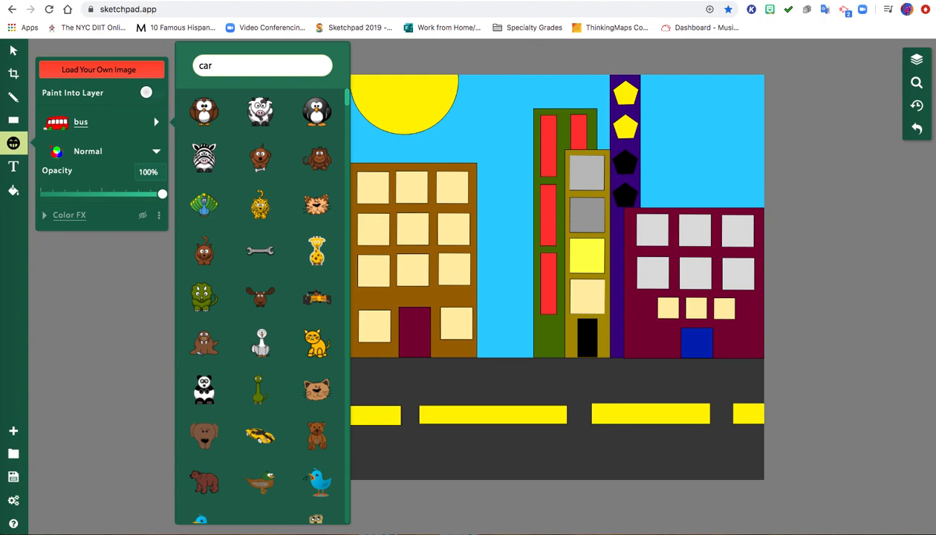
scroll(down, 3)
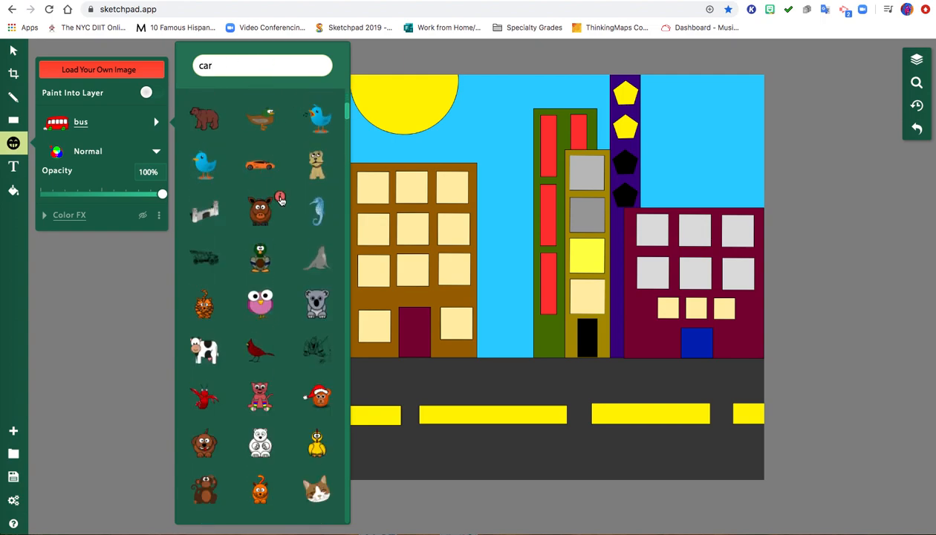
scroll(down, 3)
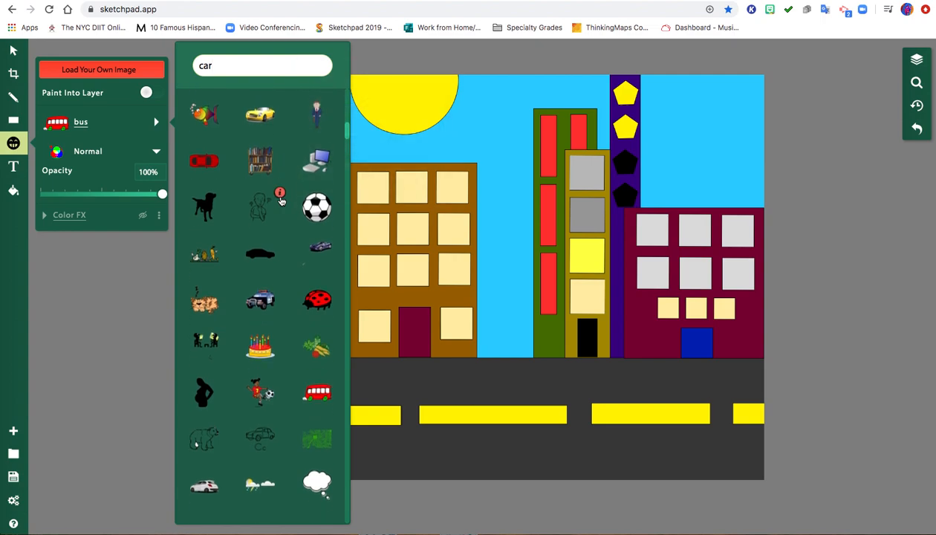
mouse_move(260, 288)
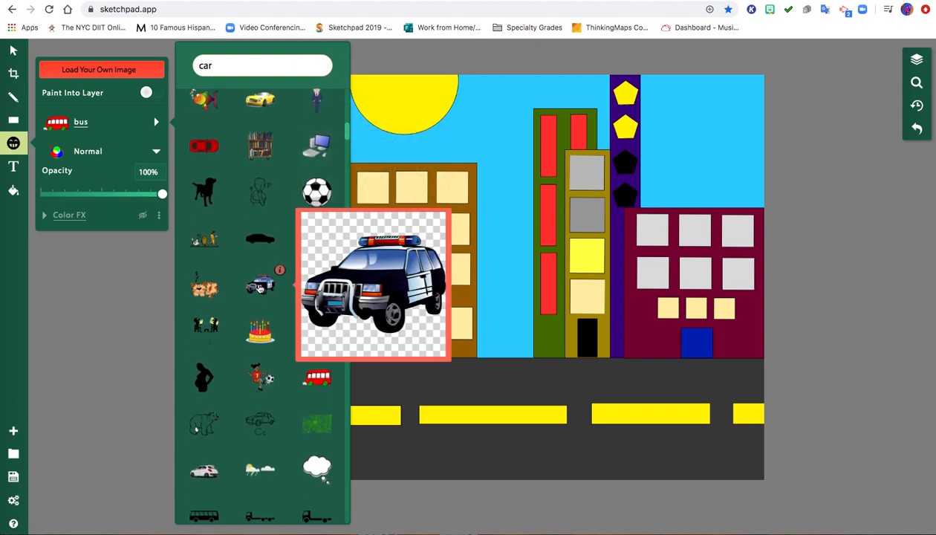
click(260, 286)
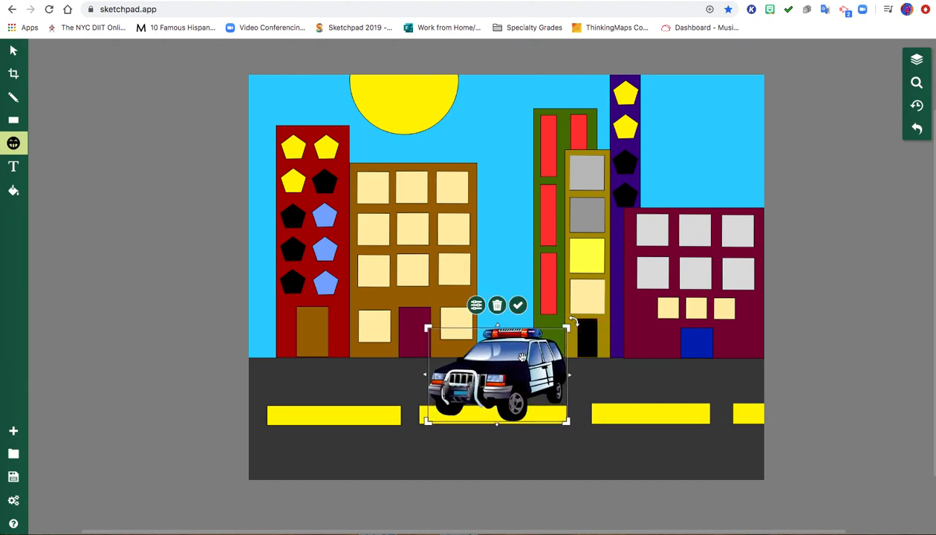
Step: Move the police car to the right end of the street and shrink it to fit the near lane
drag(497, 375, 696, 394)
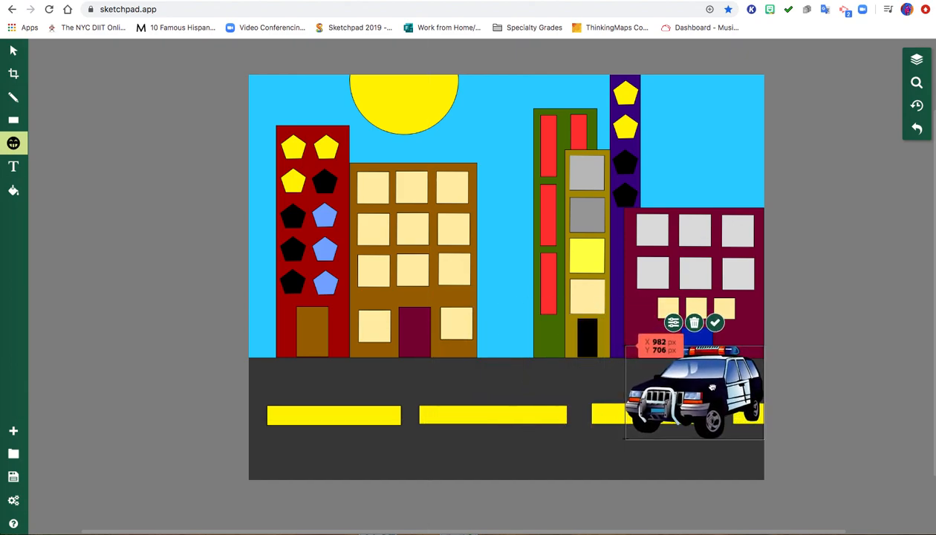
drag(695, 394, 691, 394)
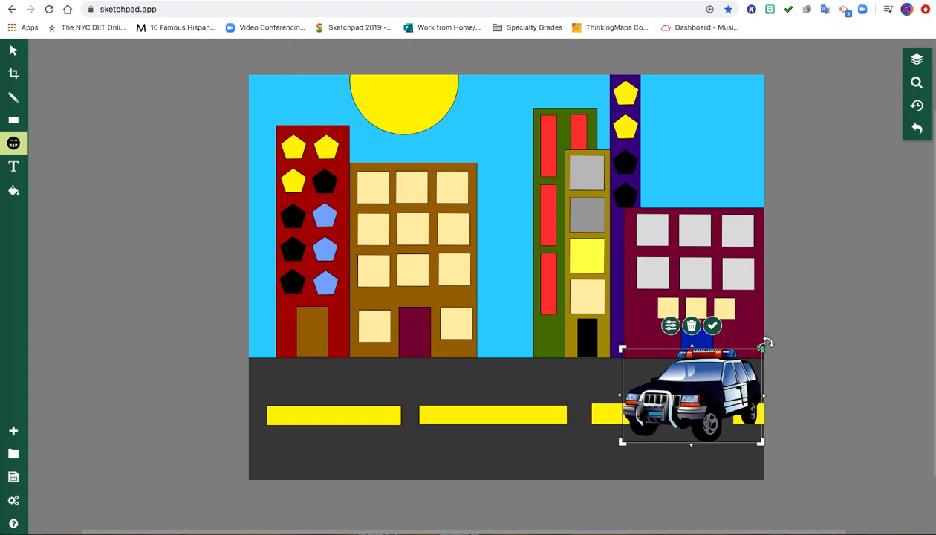
drag(691, 393, 718, 375)
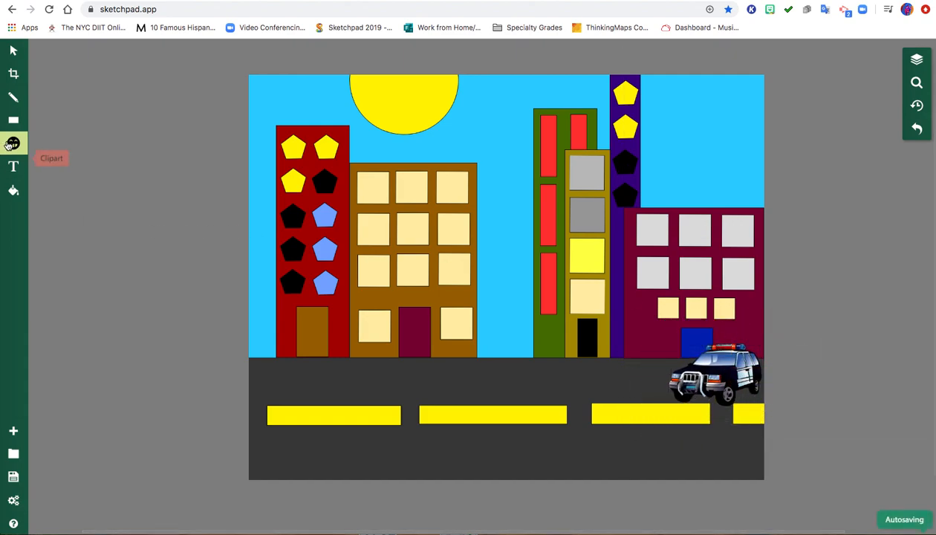
Step: Search "car" again, choose the red bus and commit it on the left end of the street
click(14, 143)
text(c)
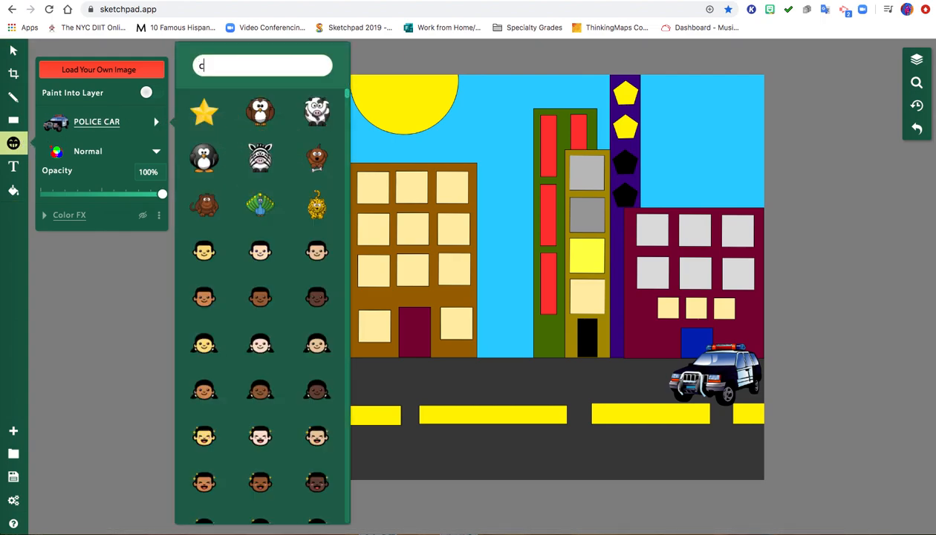
text(ar)
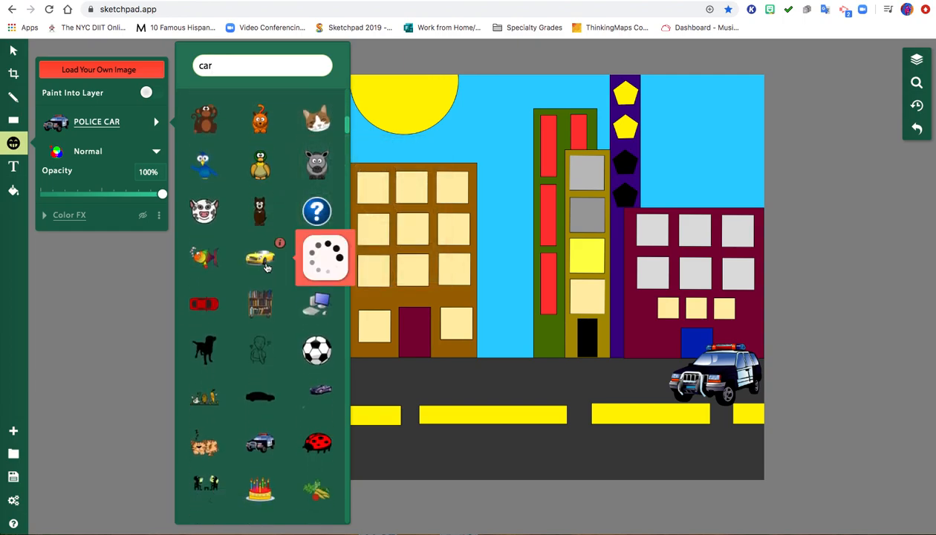
scroll(down, 3)
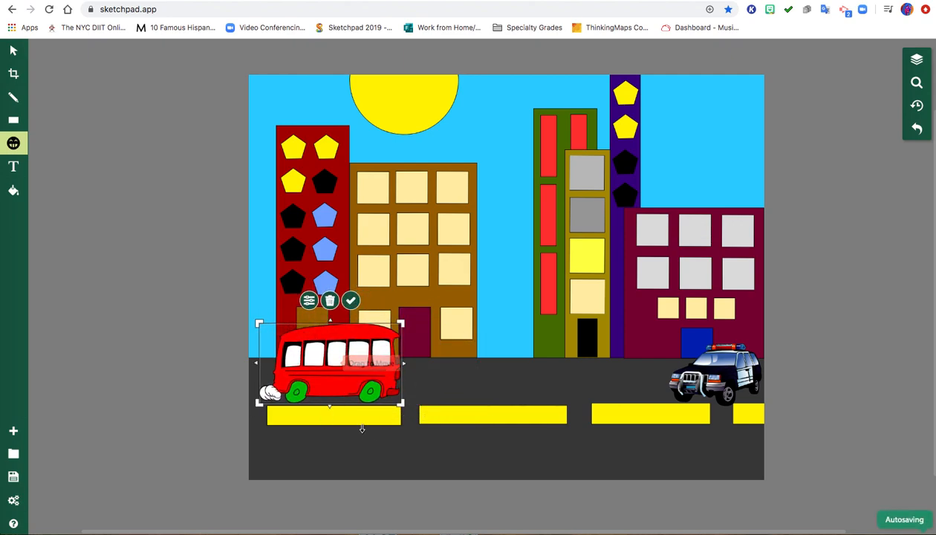
mouse_move(351, 300)
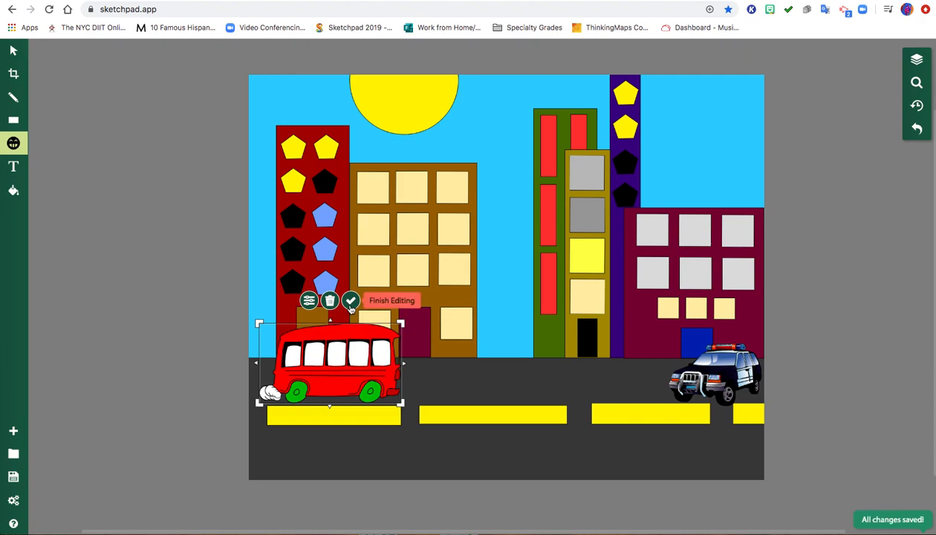
click(351, 300)
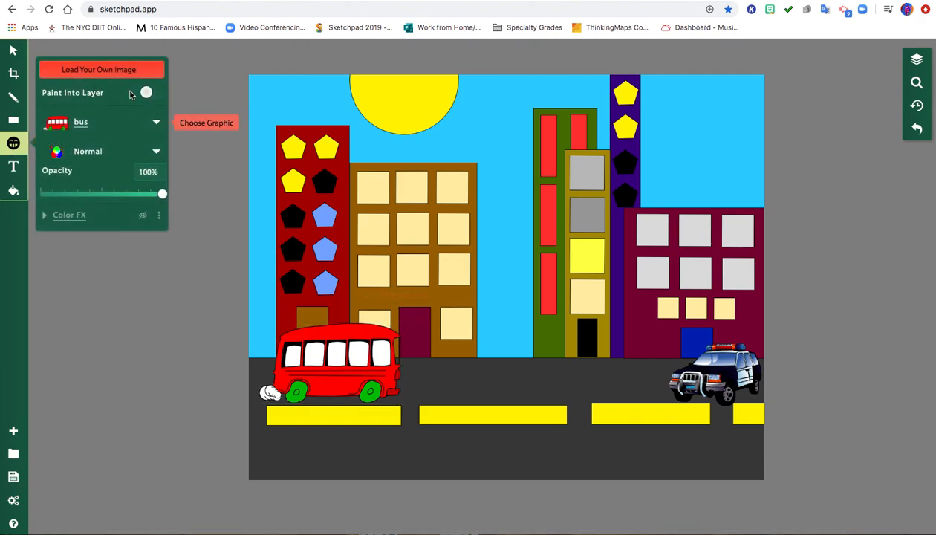
Step: Search "airplane", drag the plane into the top-right sky and confirm its placement
click(205, 122)
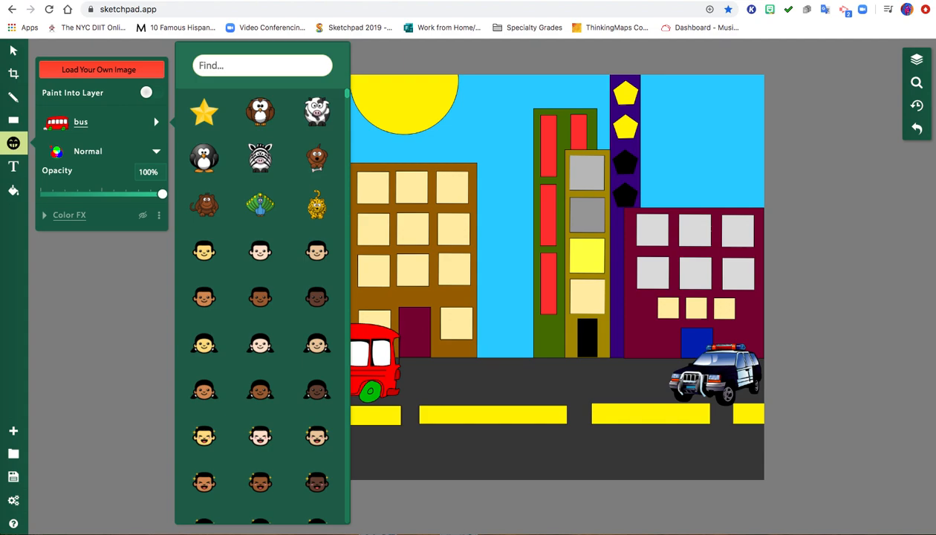
text(airplane)
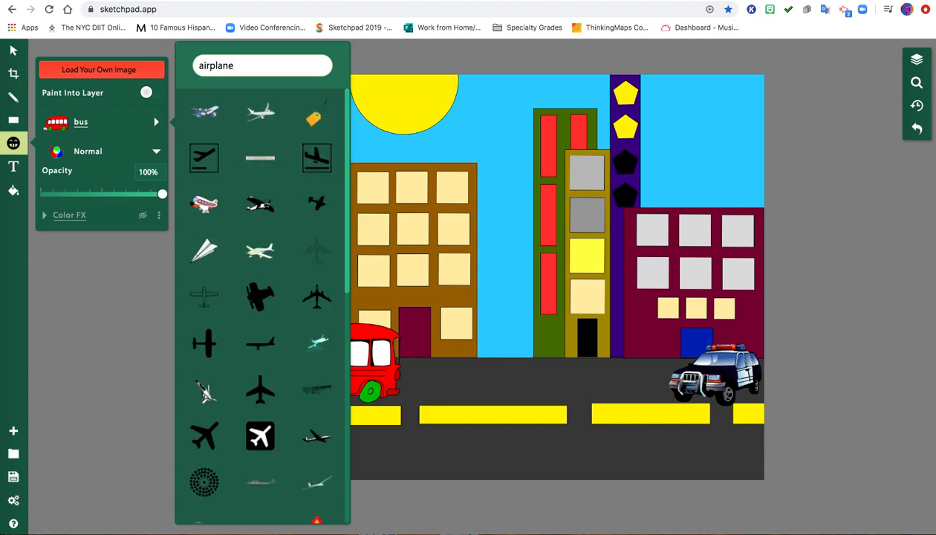
mouse_move(205, 111)
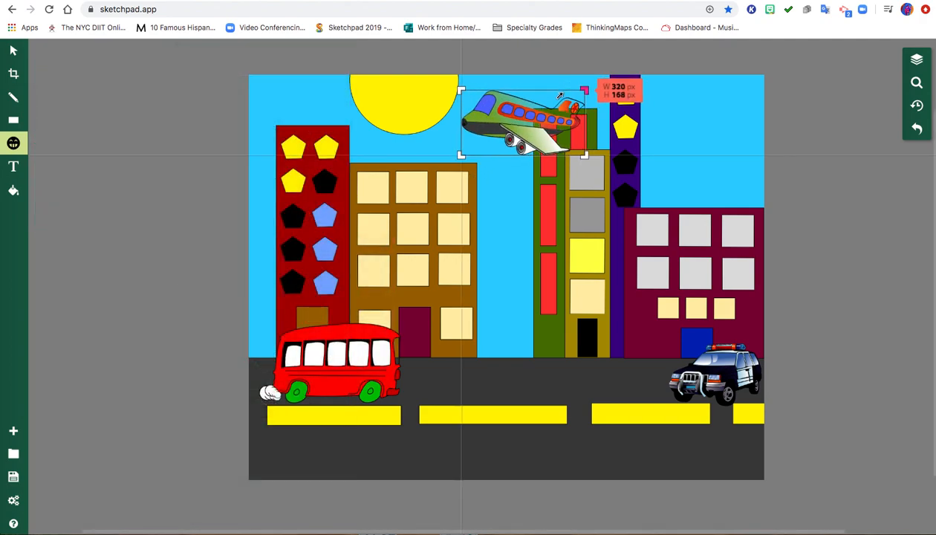
drag(520, 119, 672, 101)
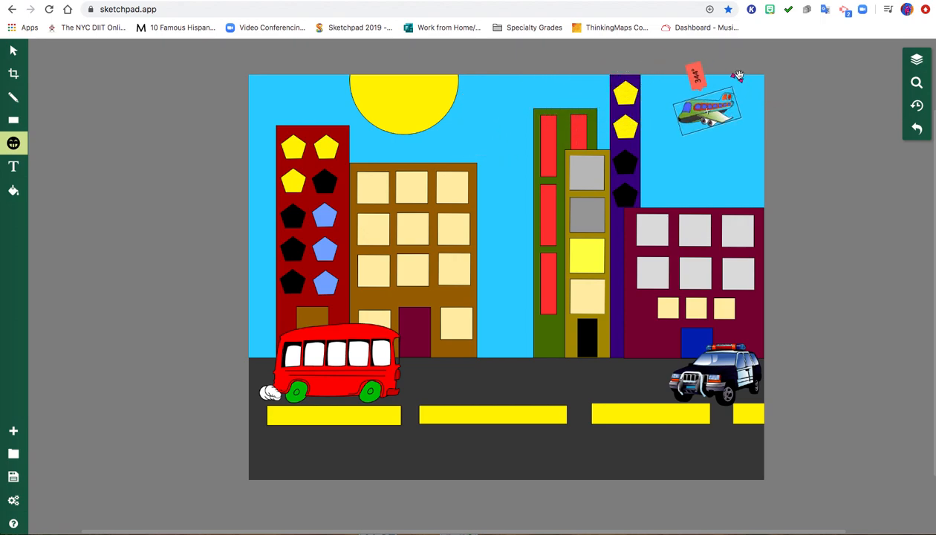
click(706, 111)
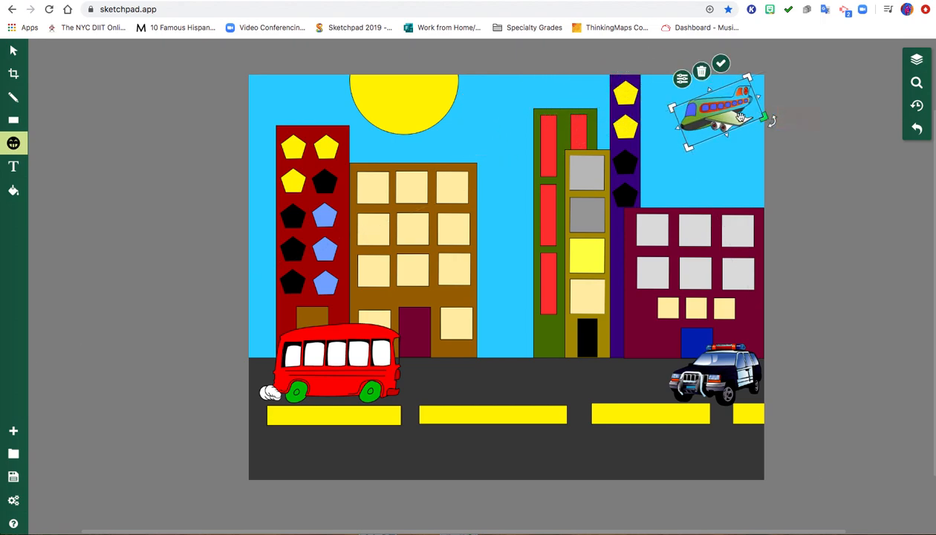
click(719, 64)
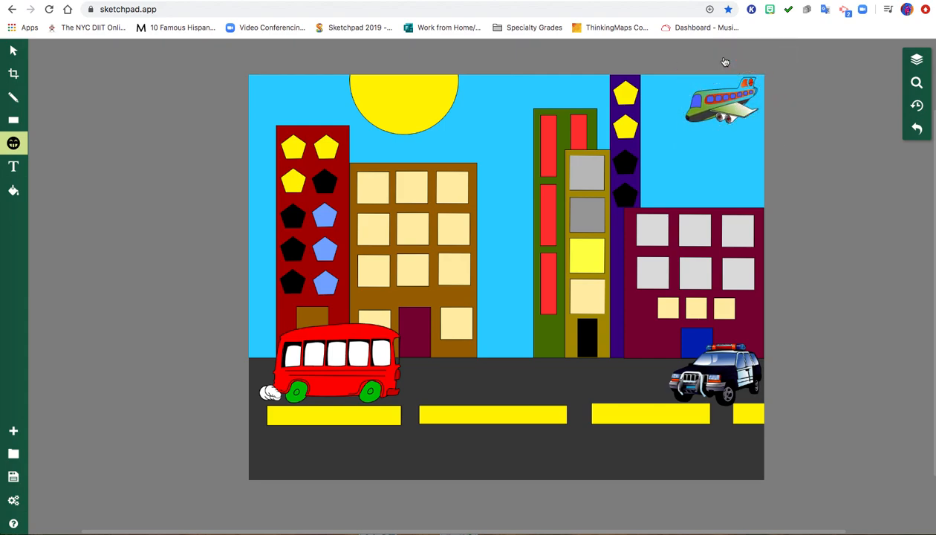
Step: Search the clip art library for "people" and pick the Boy Driving Car graphic
click(13, 143)
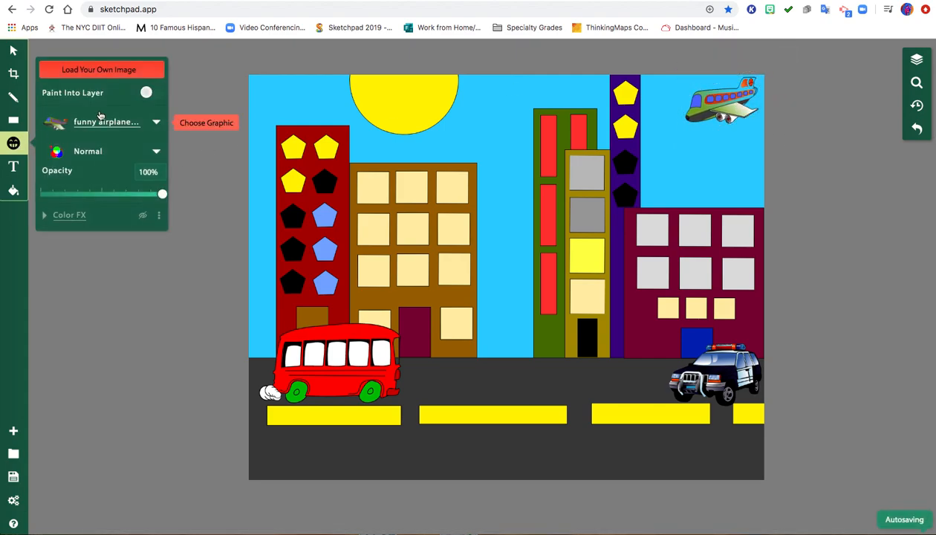
click(205, 122)
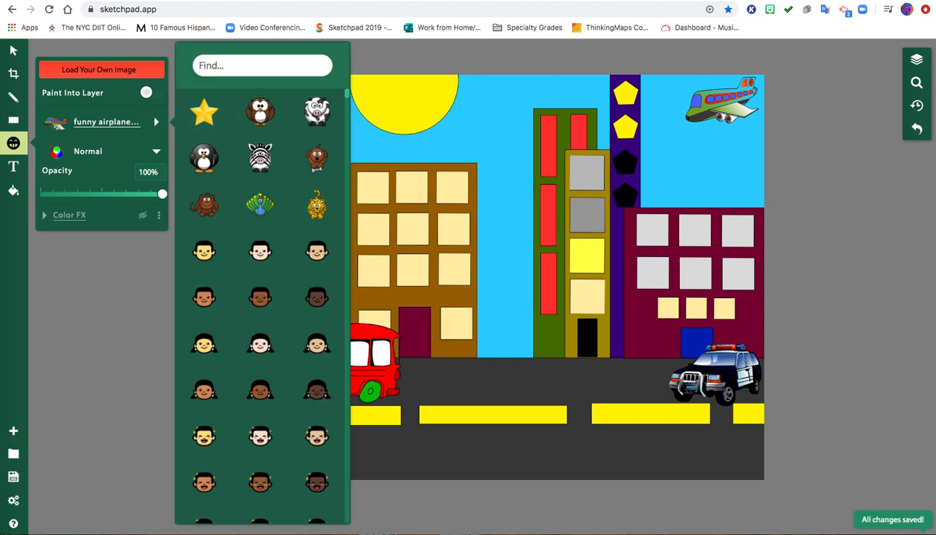
text(people)
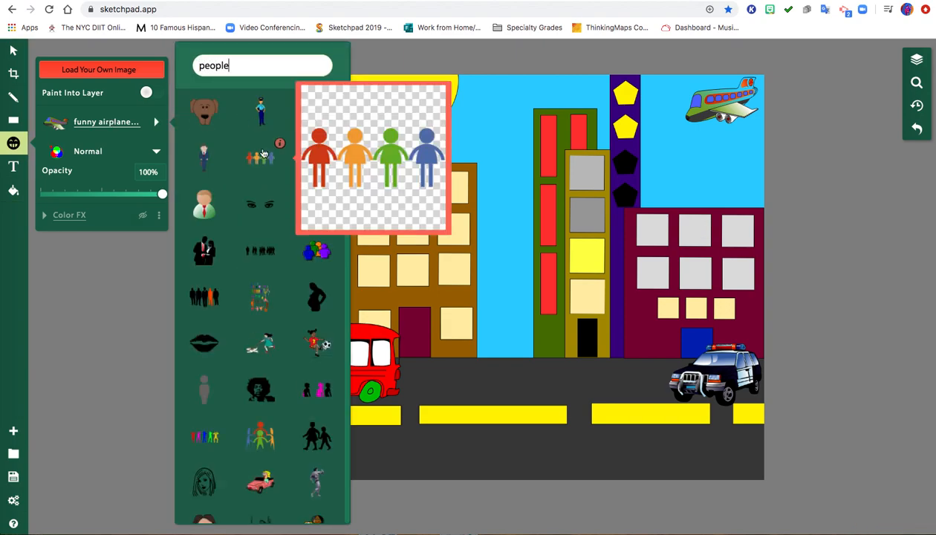
scroll(down, 3)
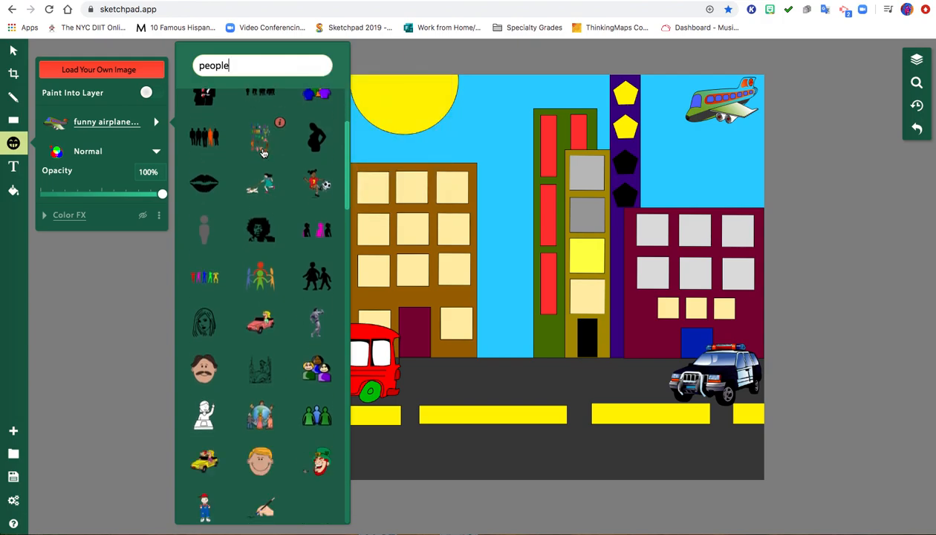
scroll(down, 3)
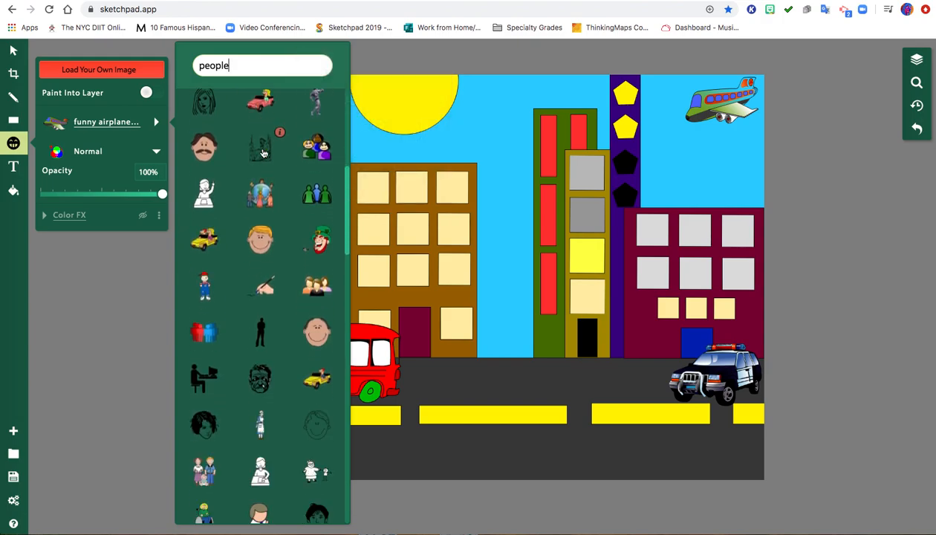
scroll(down, 3)
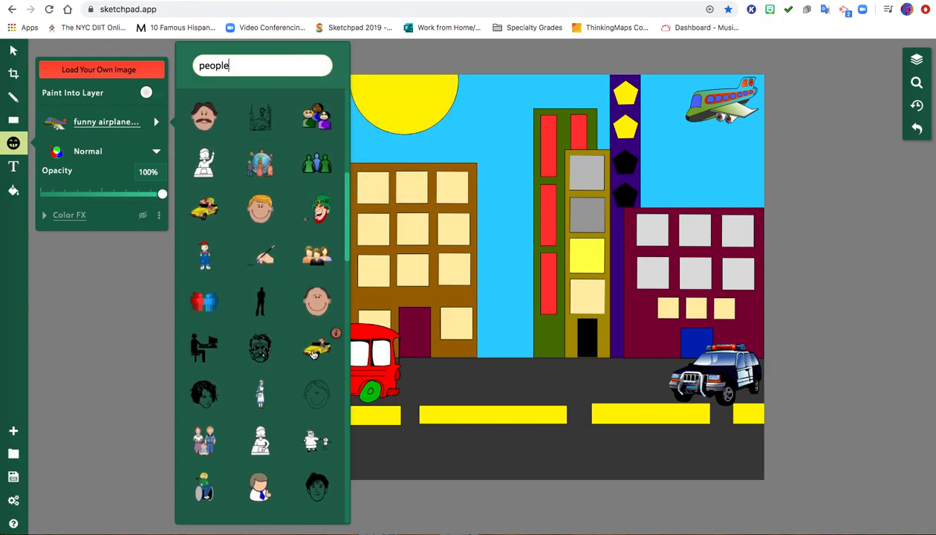
click(316, 347)
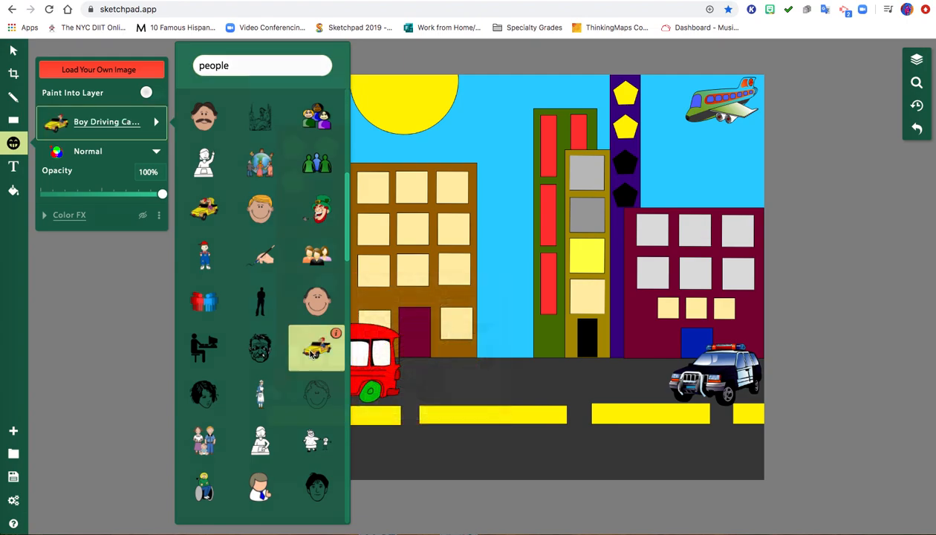
Step: Stamp the boy's car on the street, nudge it up against the police car and confirm
click(316, 348)
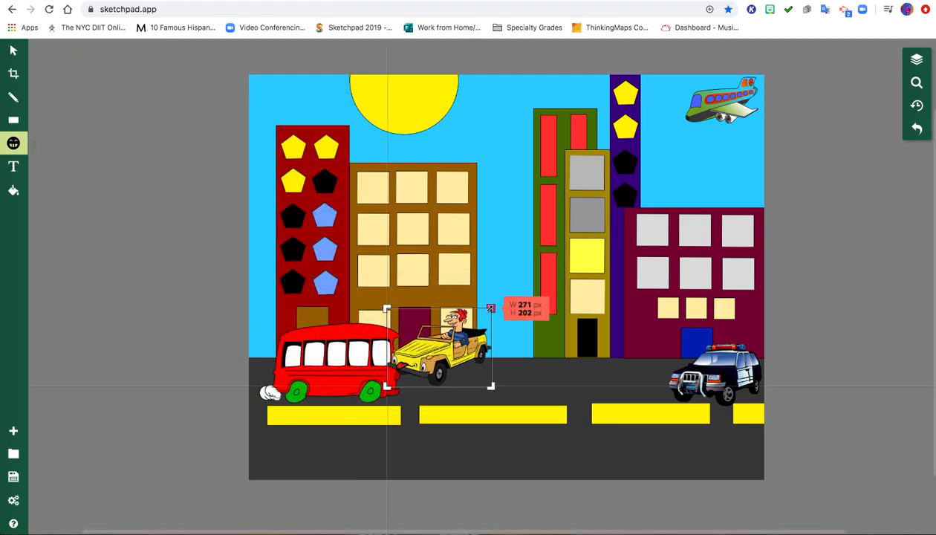
drag(438, 349, 580, 372)
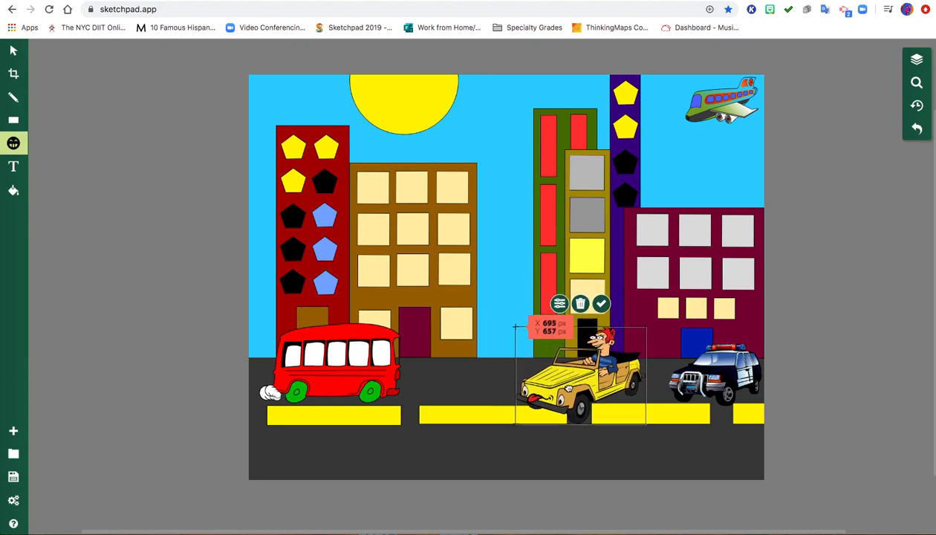
drag(583, 371, 606, 369)
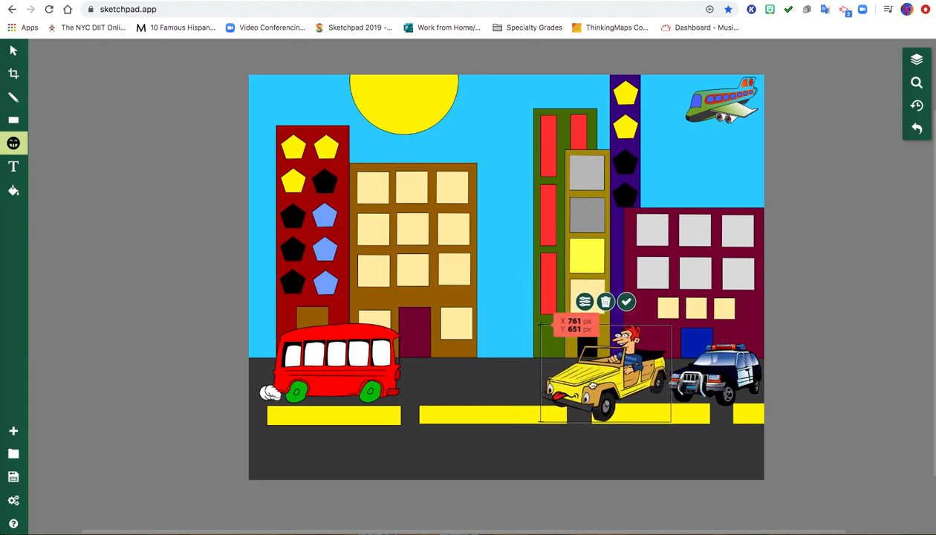
click(625, 300)
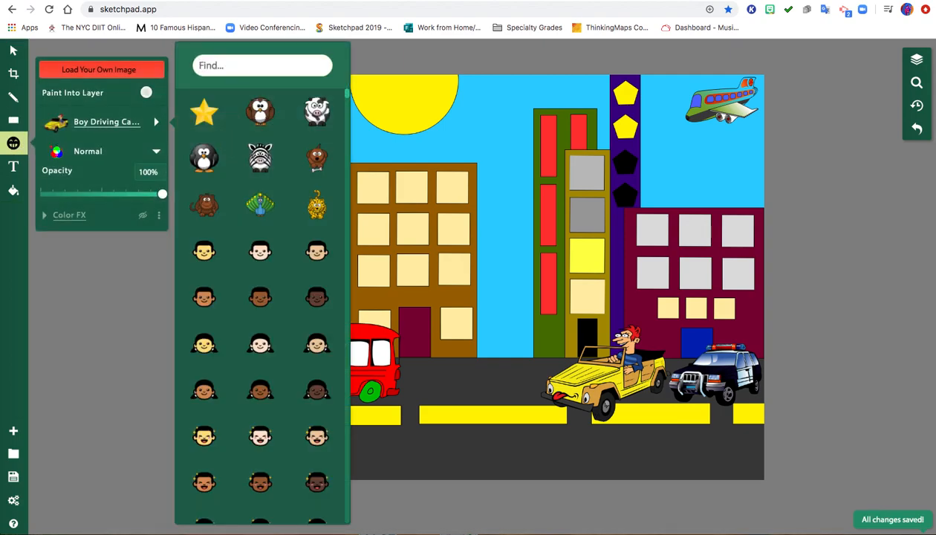
Step: Search "people", place the motorcycle rider on the road beside the bus and confirm
text(people)
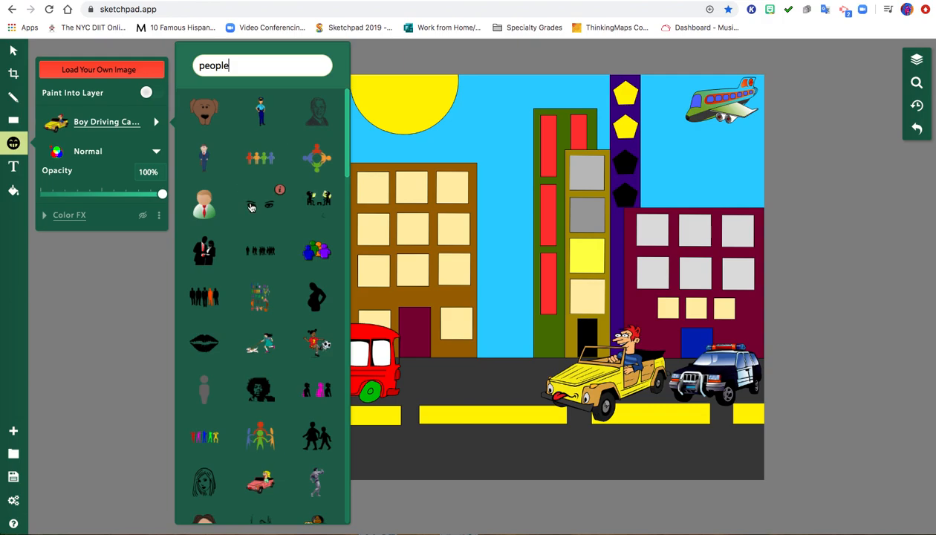
scroll(down, 3)
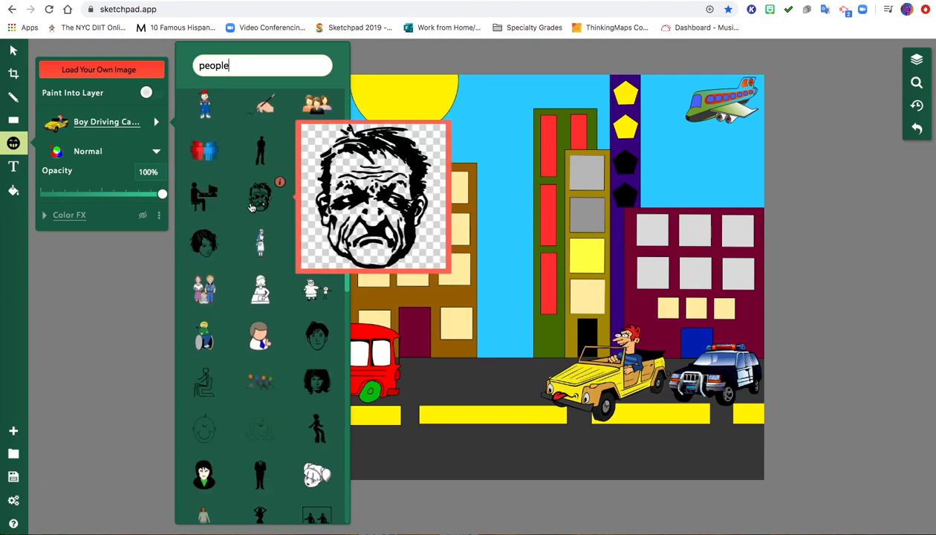
scroll(down, 3)
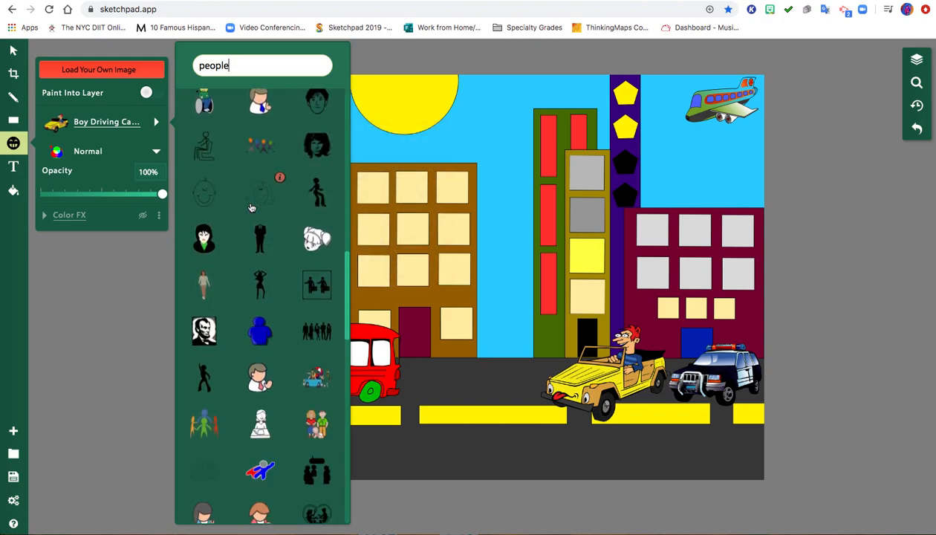
scroll(down, 3)
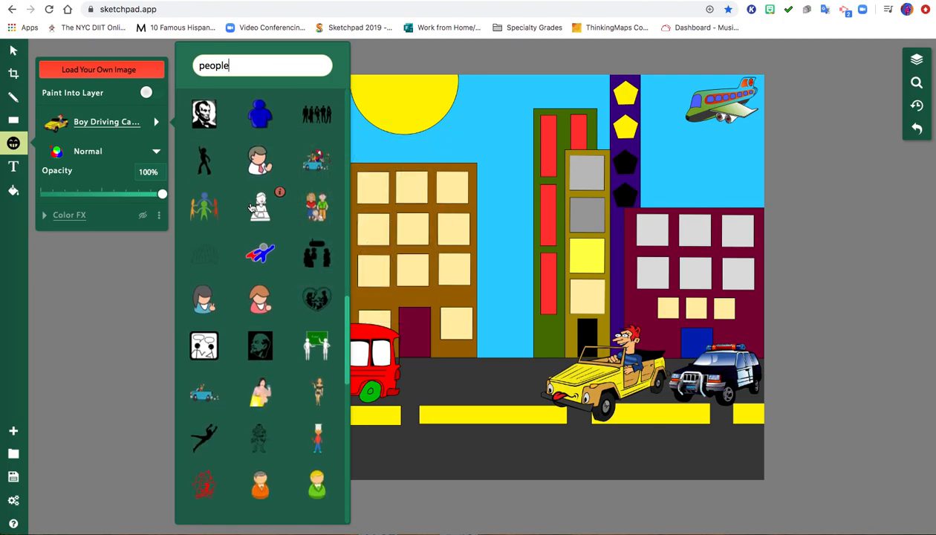
scroll(down, 3)
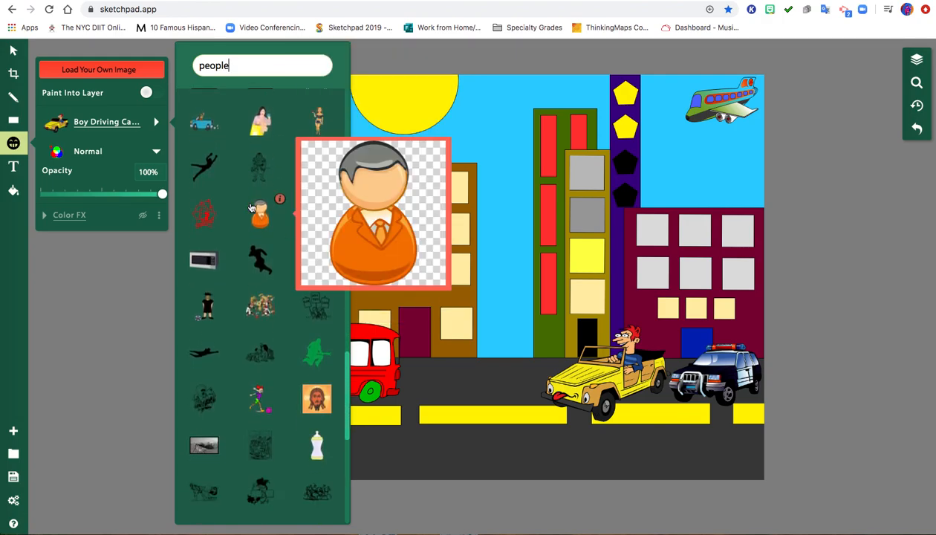
scroll(down, 3)
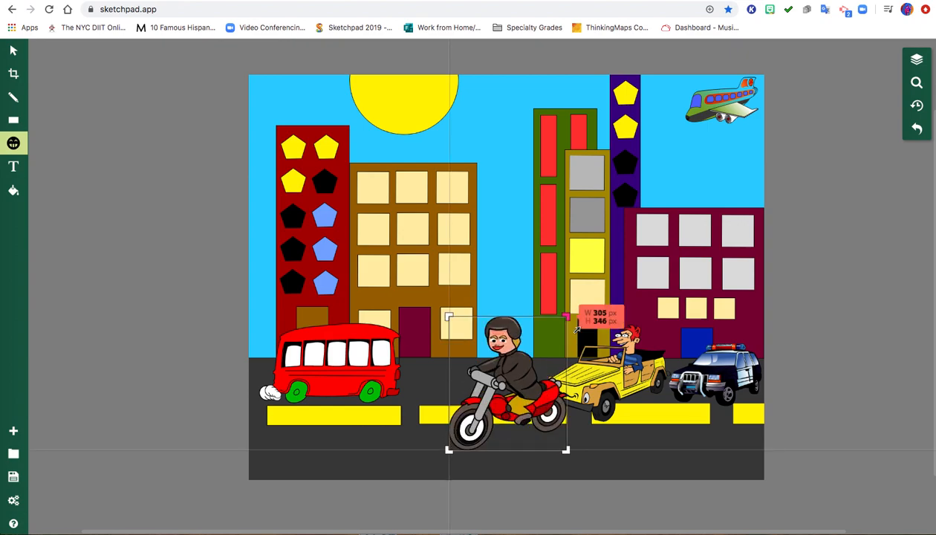
drag(506, 379, 464, 404)
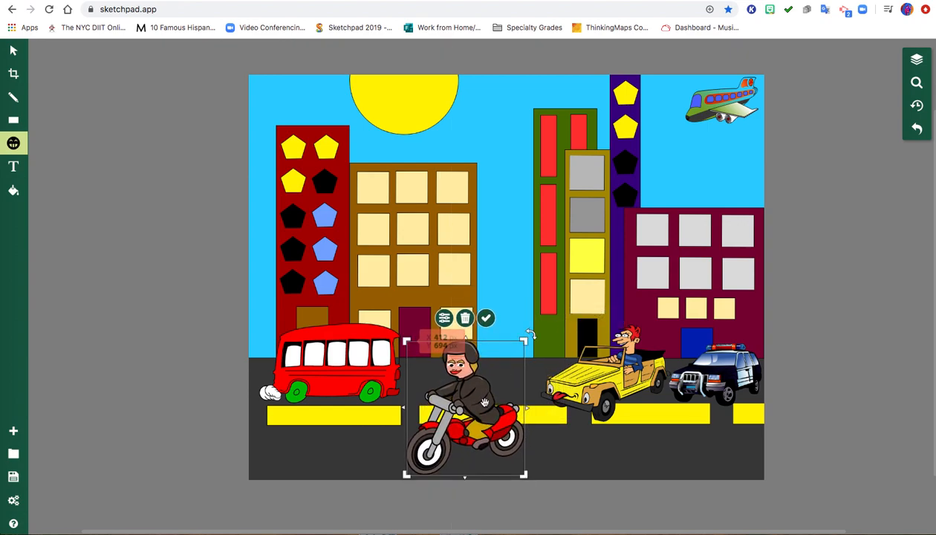
click(485, 317)
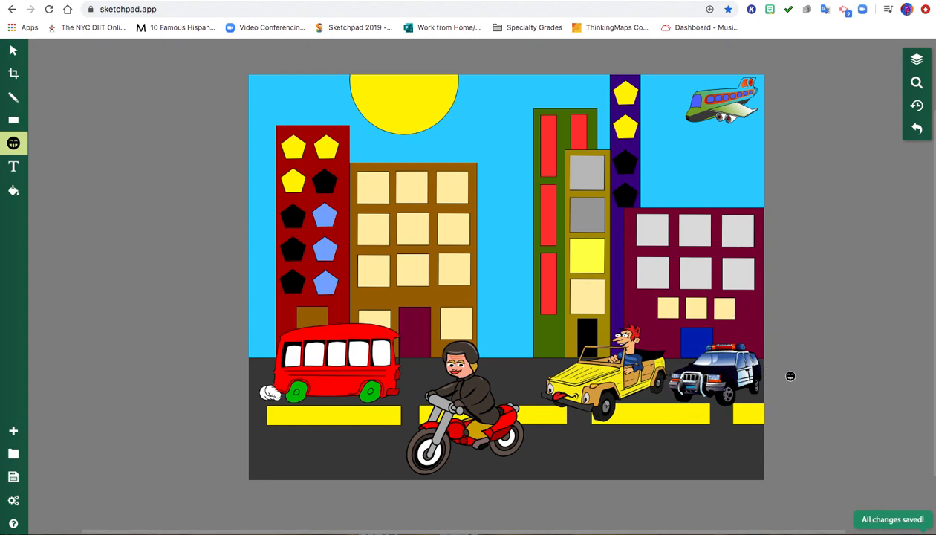
mouse_move(786, 413)
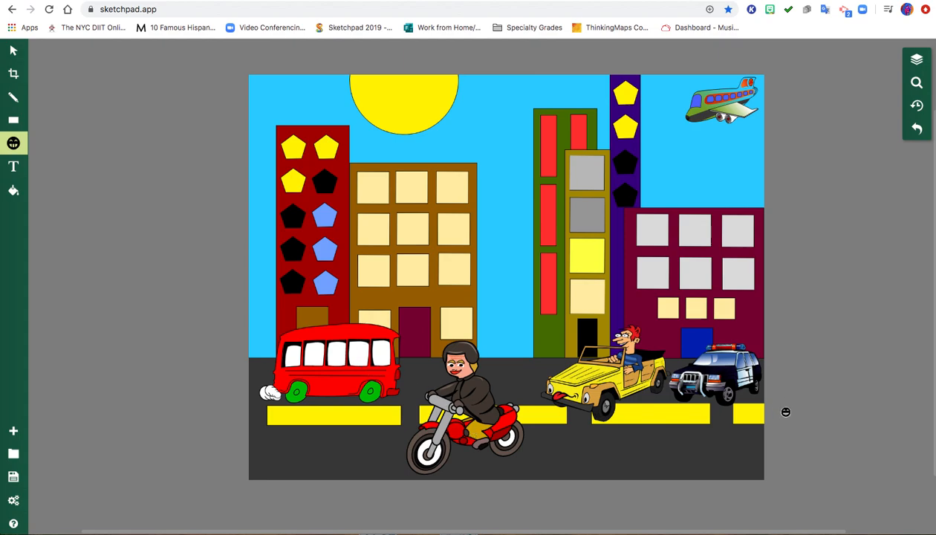
mouse_move(14, 142)
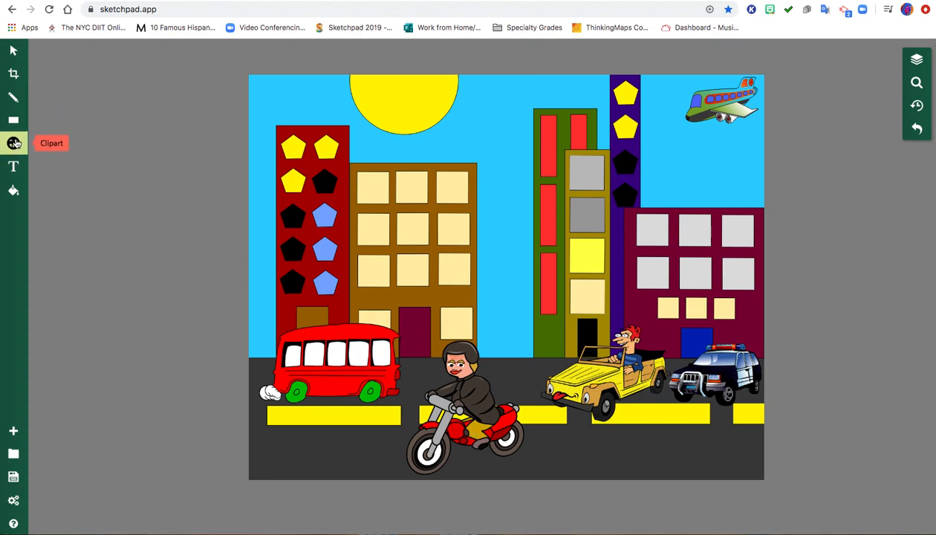
Step: Reopen the Clipart tool's Choose Graphic library with an empty search
click(14, 143)
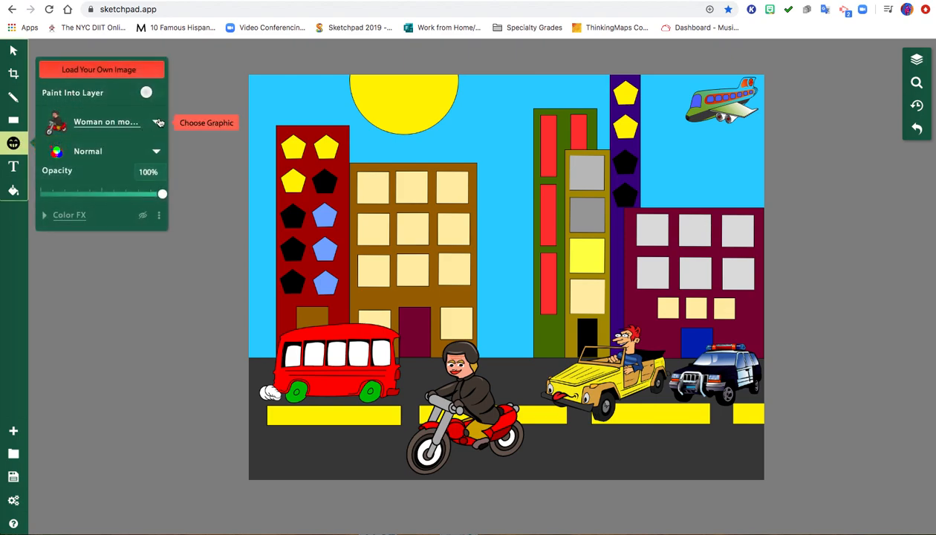
click(205, 121)
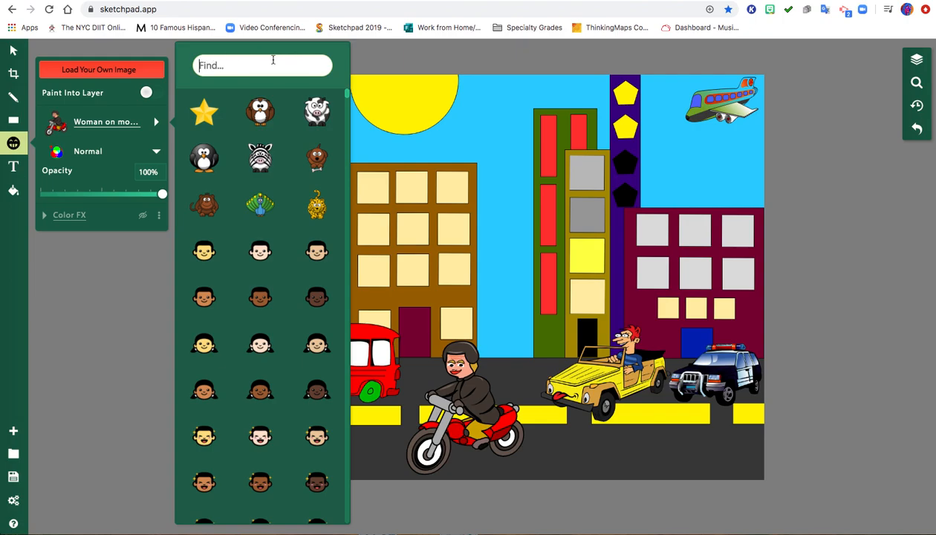
mouse_move(322, 51)
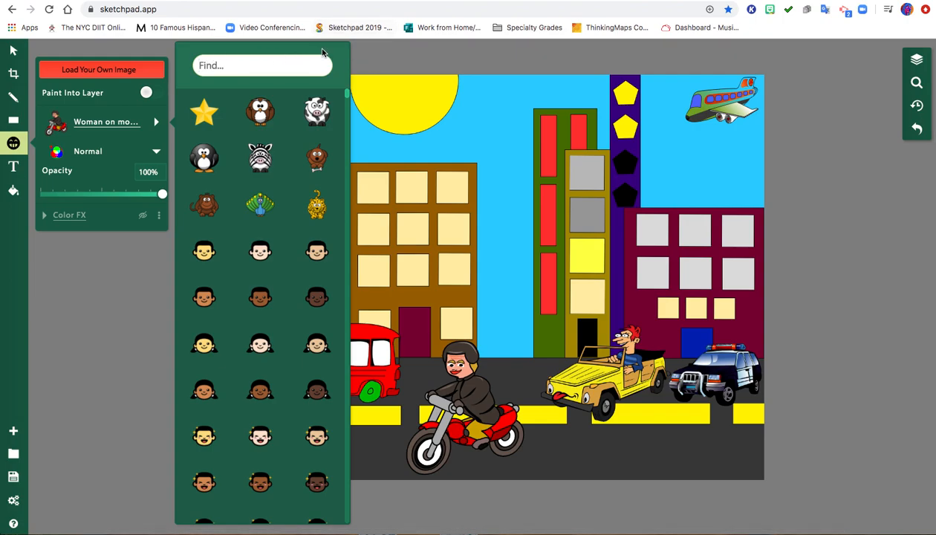